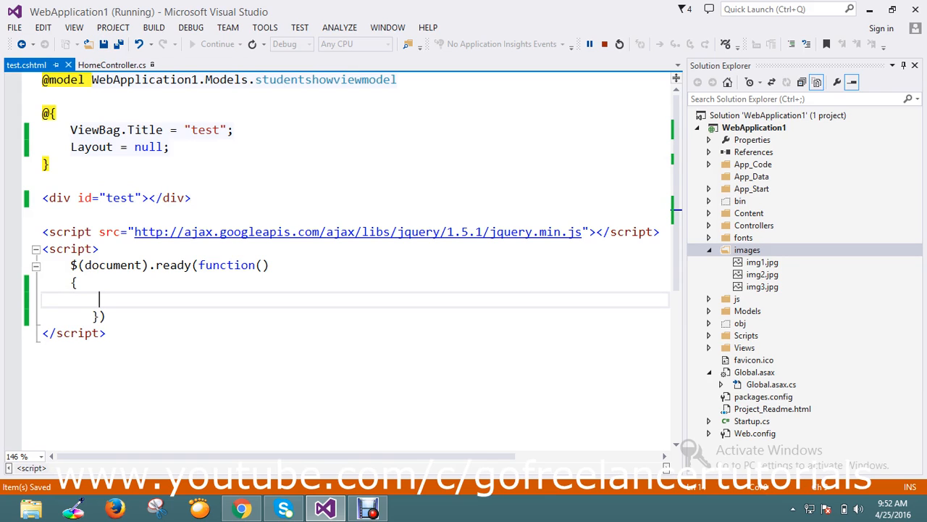
Write alert($('div').attr('id')); inside the document-ready handler using IntelliSense
text(a)
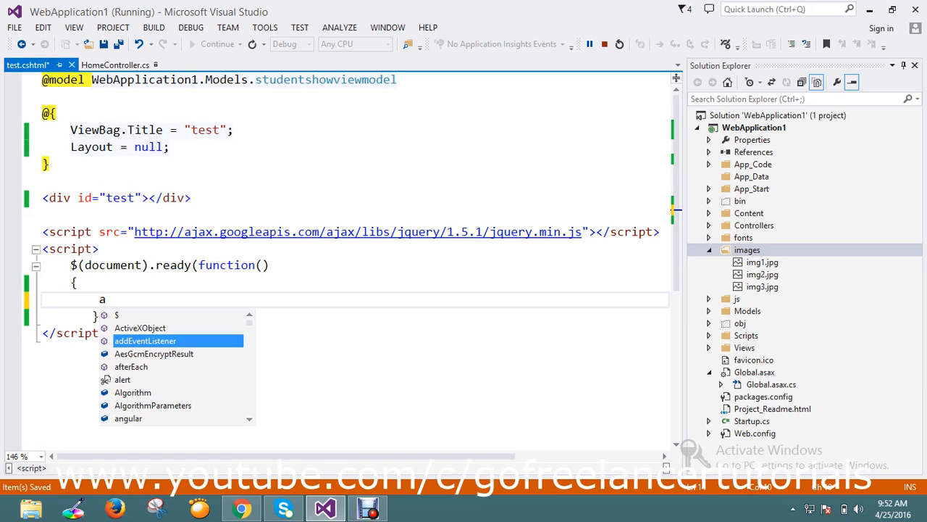
text(ler)
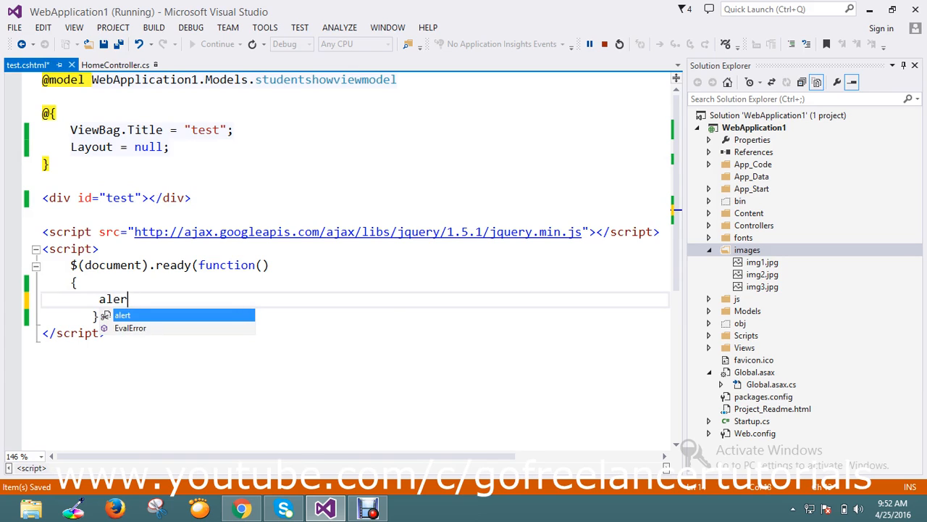
text(t())
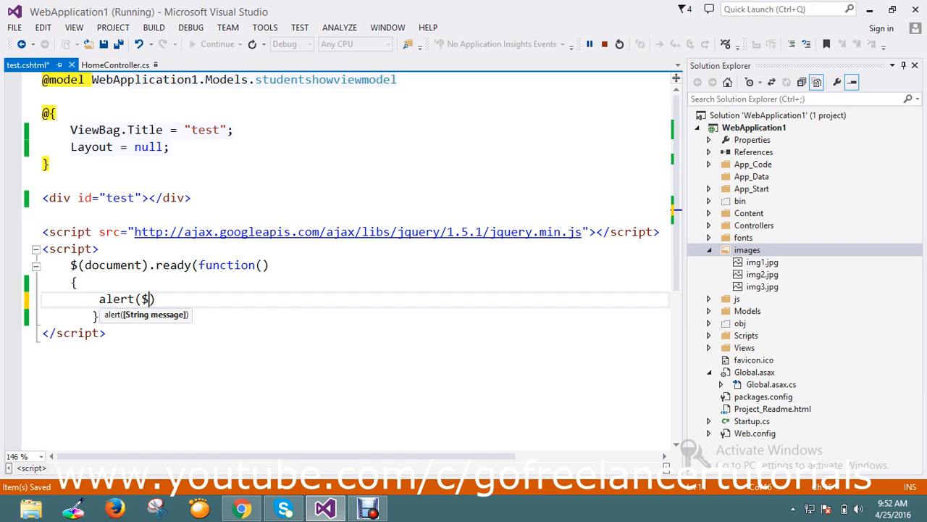
text(())
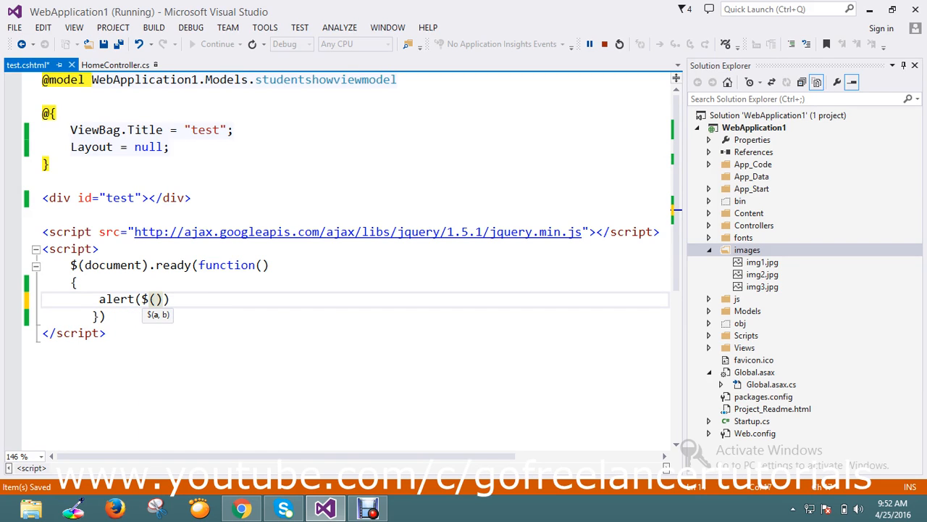
text(ii)
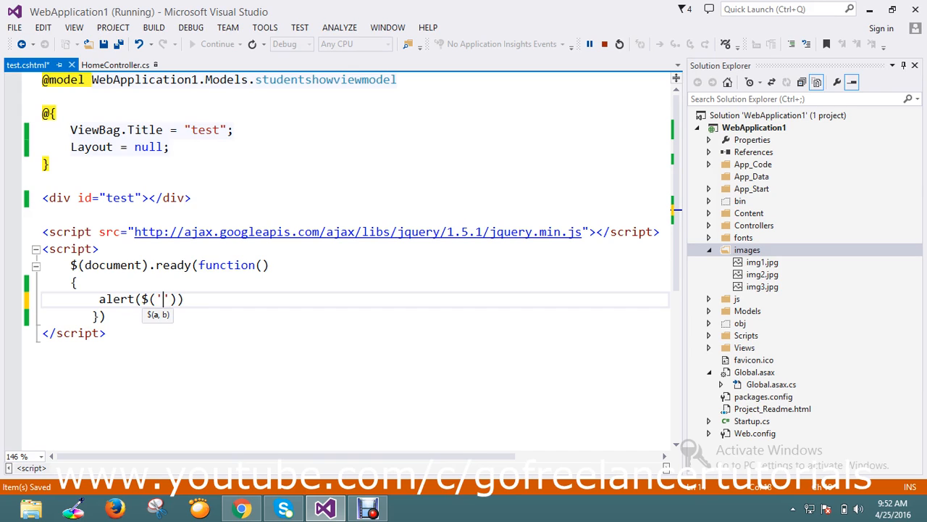
text(d)
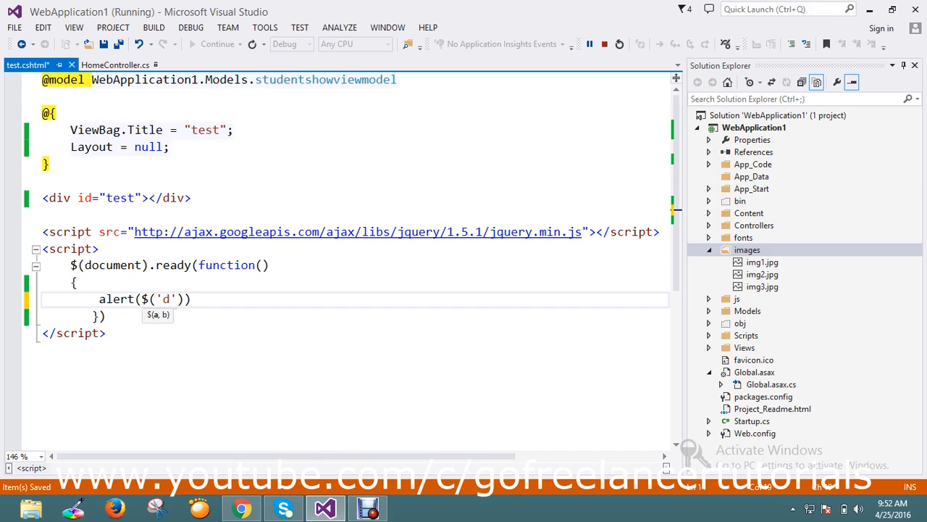
text(iv)
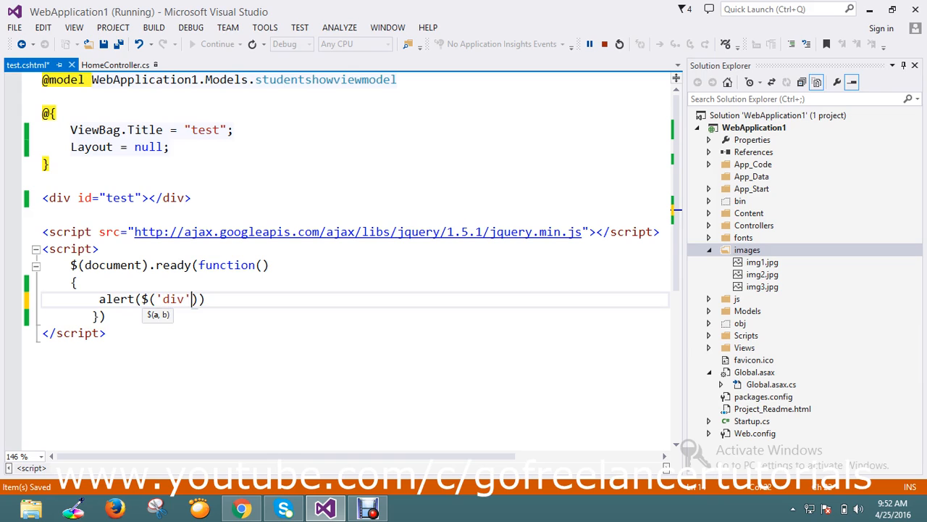
text(.)
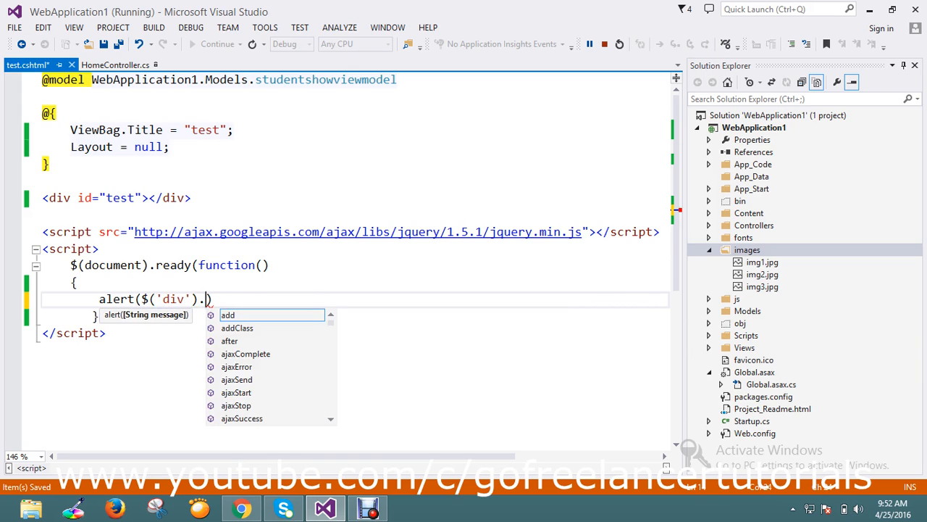
text(attr()
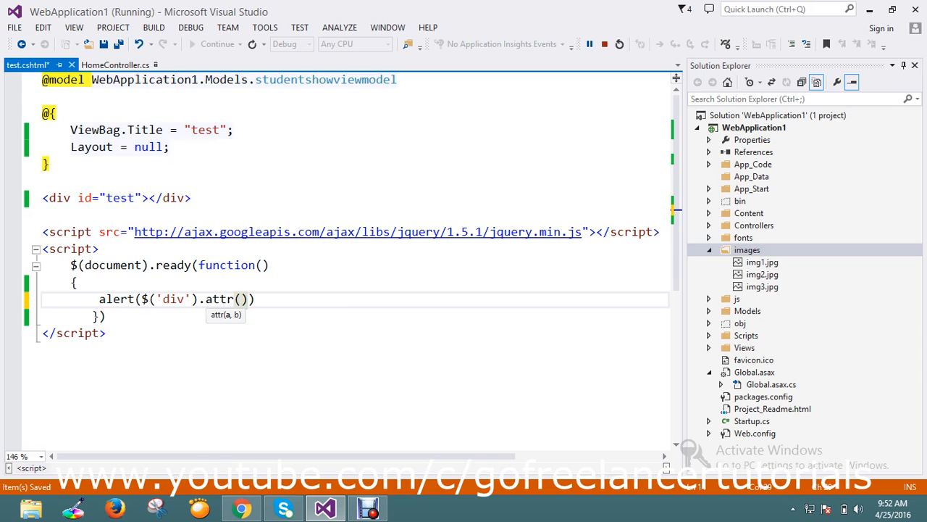
text(i')
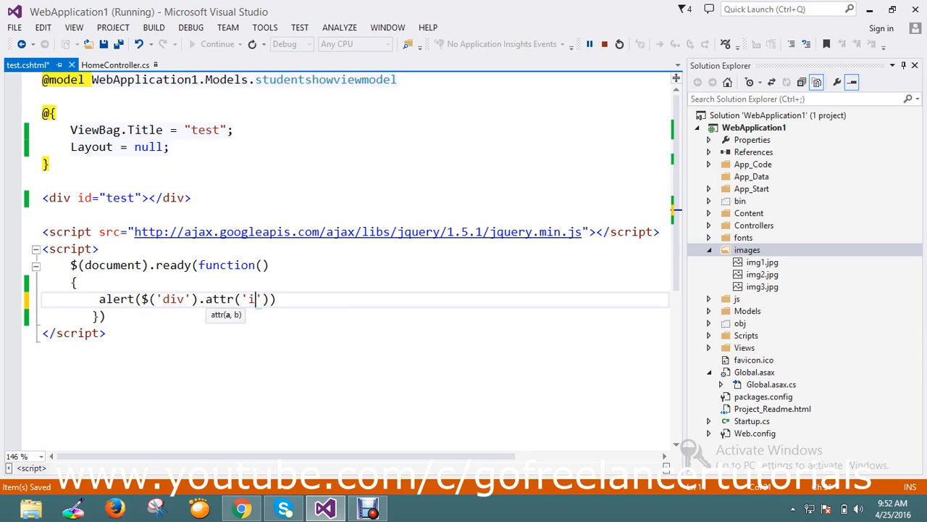
text(d)
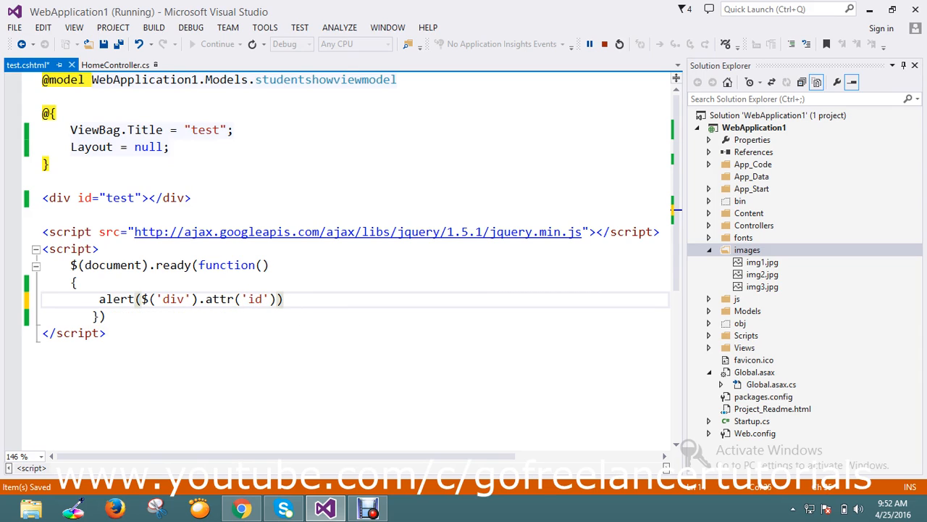
text(;)
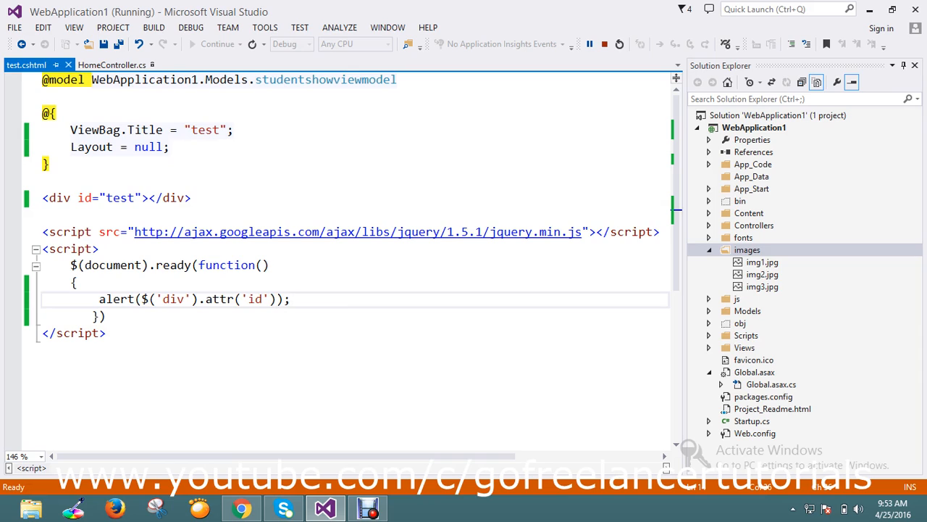
click(290, 298)
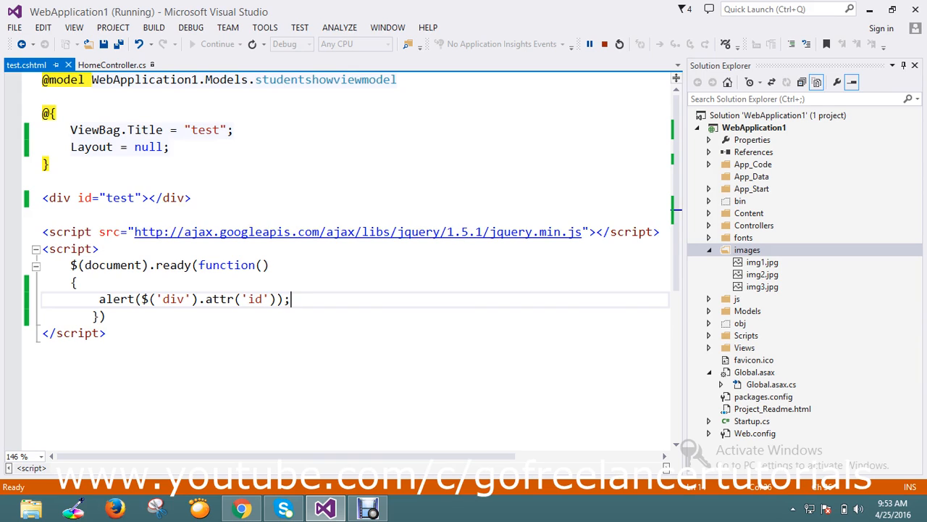
Stop debugging and start the app again without the debugger (Ctrl+F5)
click(606, 44)
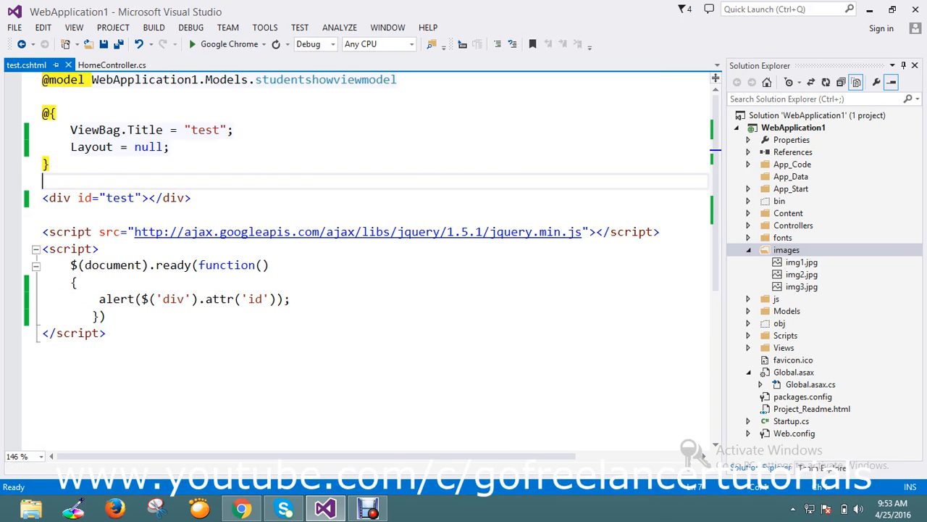
click(191, 26)
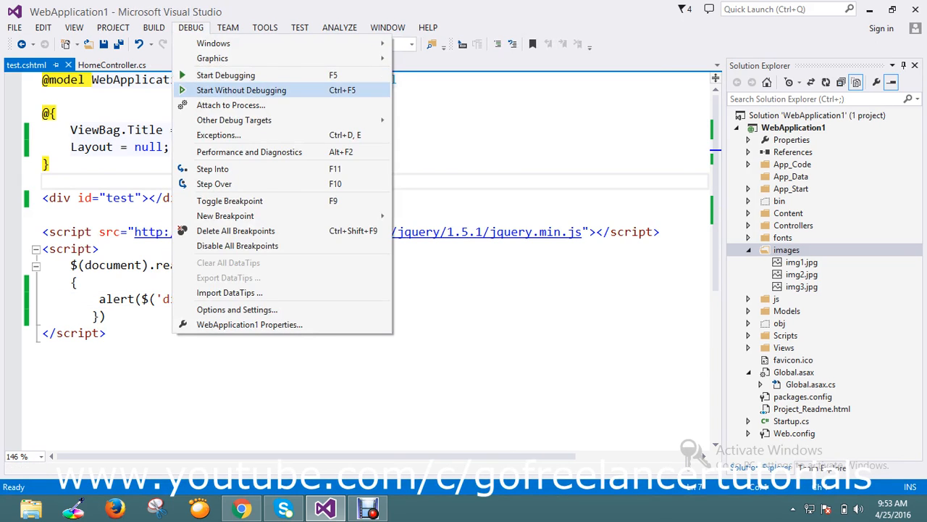
click(240, 90)
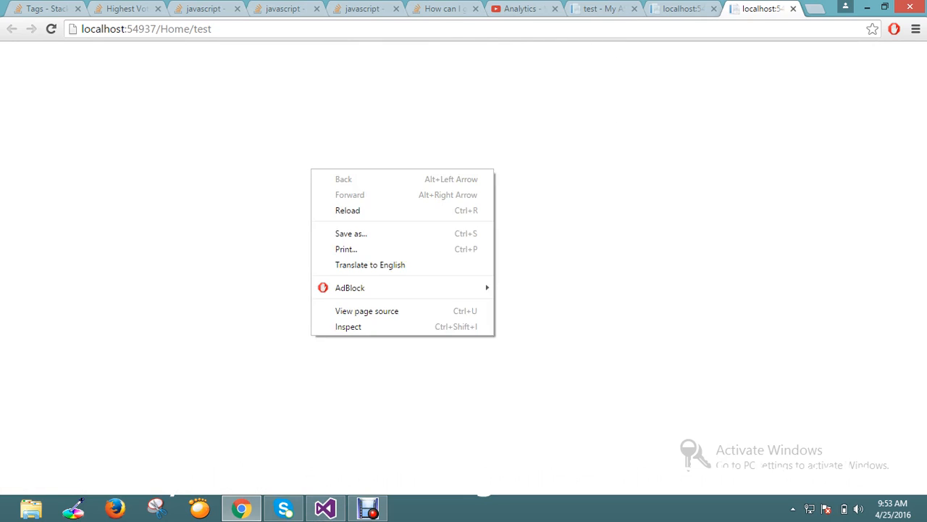
Inspect the page in Chrome DevTools and expand <body> to reveal the test div
click(348, 326)
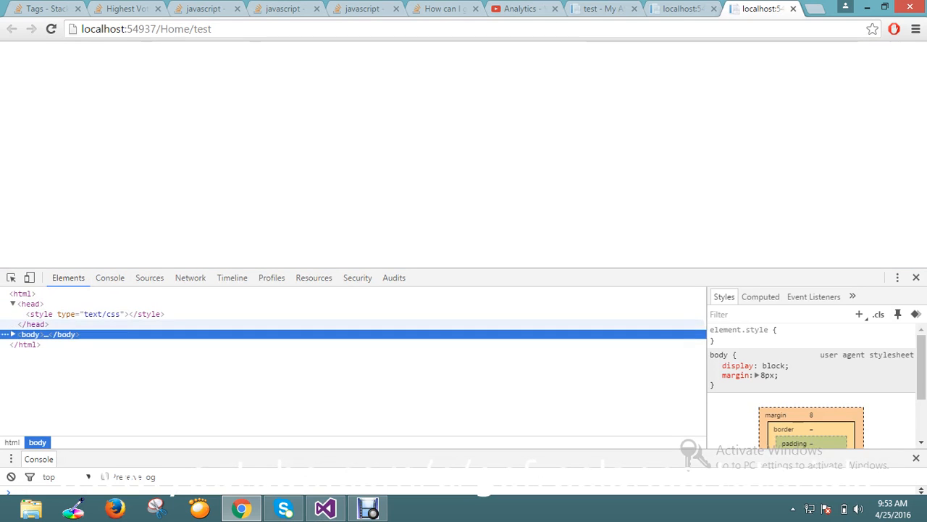
mouse_move(31, 333)
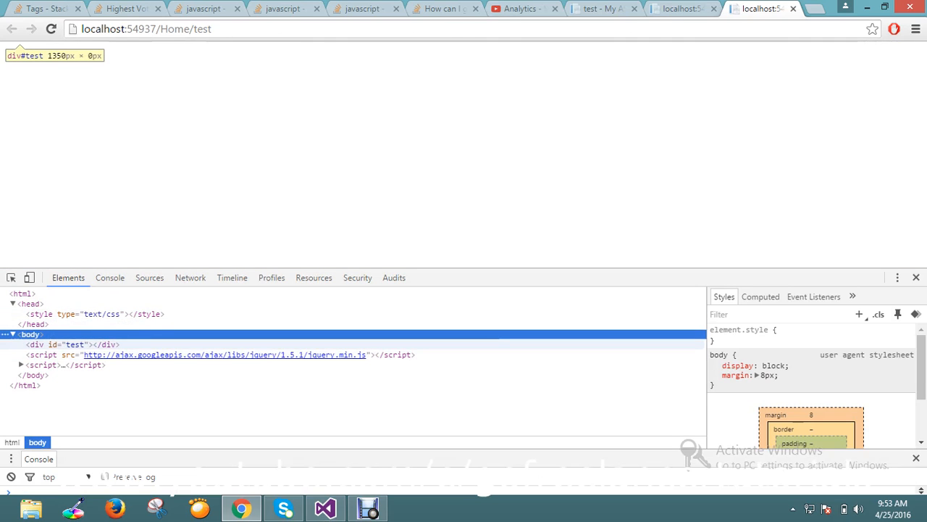
click(55, 345)
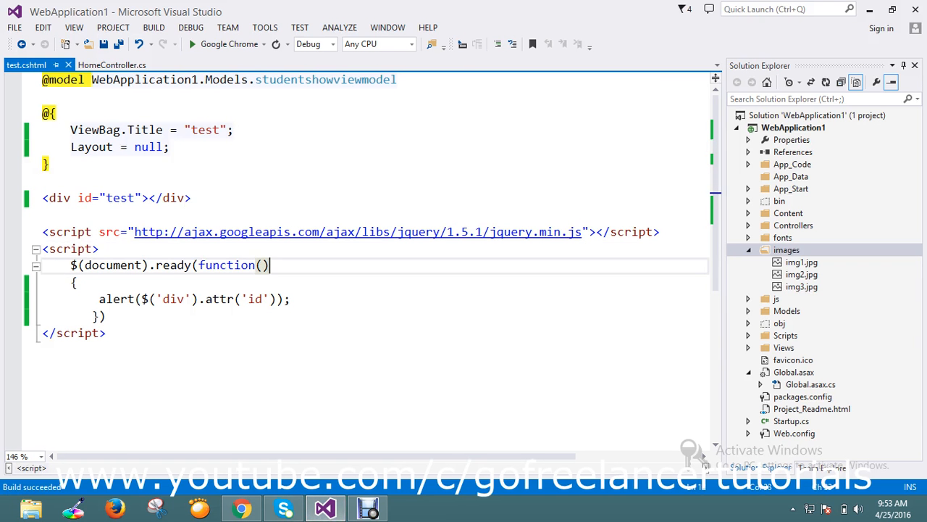
scroll(down, 3)
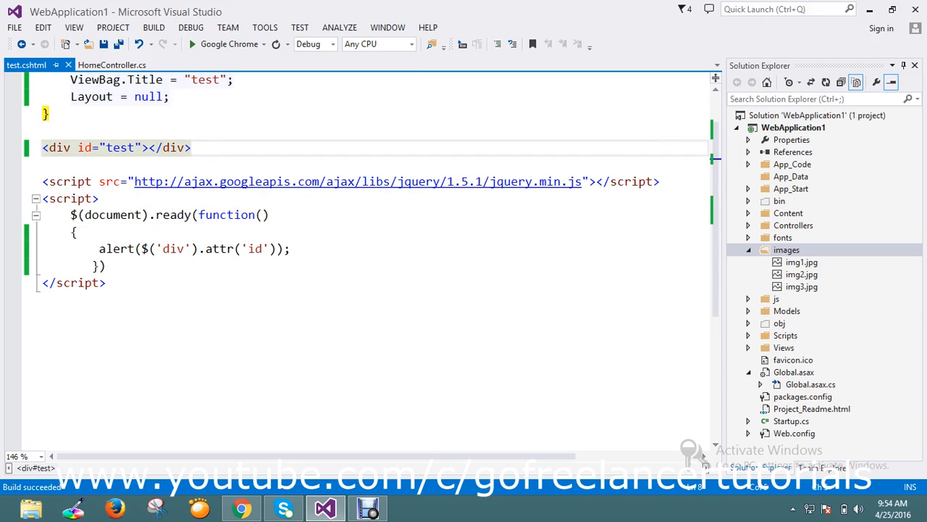
double_click(255, 249)
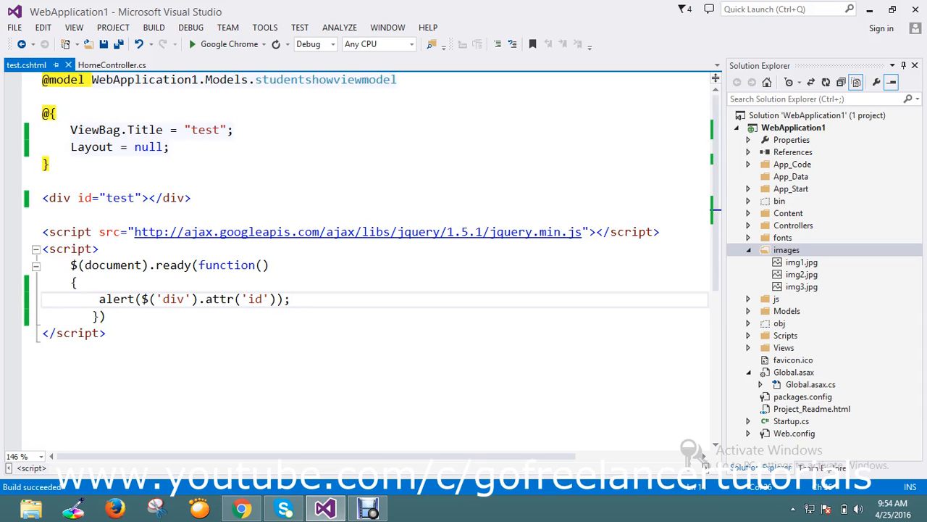
click(116, 197)
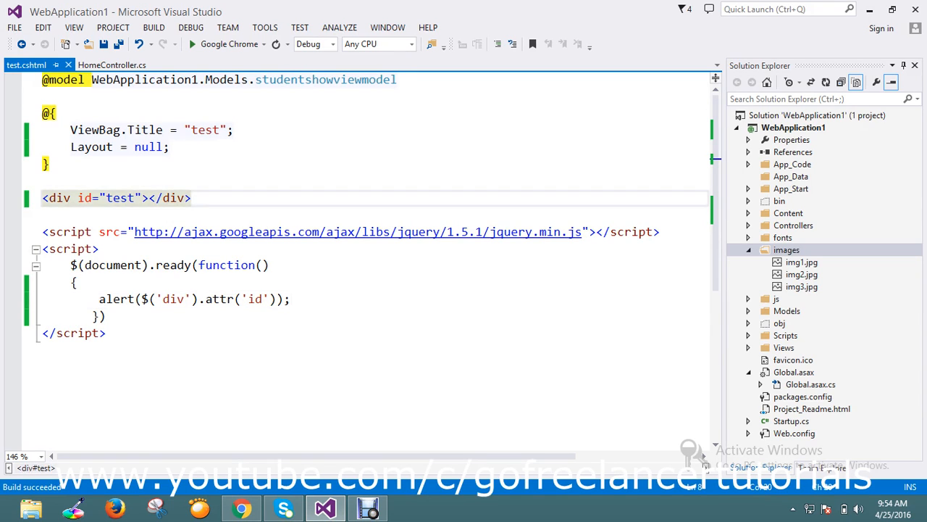